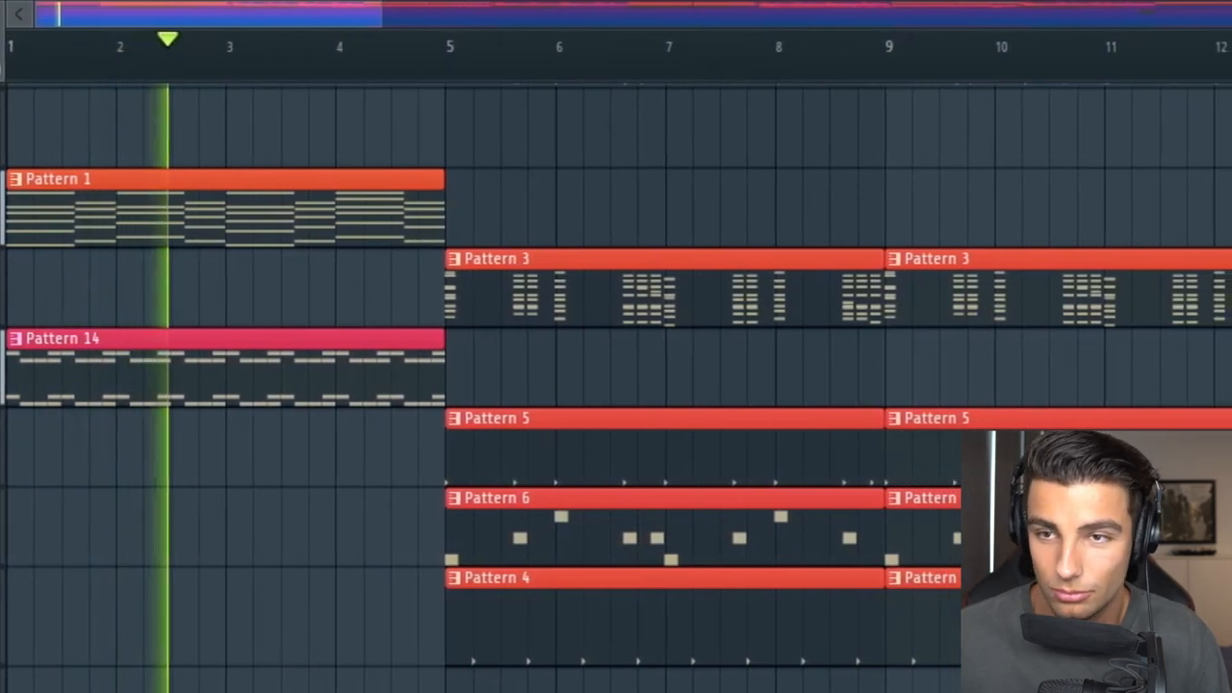
# Step: Inspect the Closer Chords Sylenth1 preset's Chorus effect page, then close the synth window
pyautogui.hscroll(3)
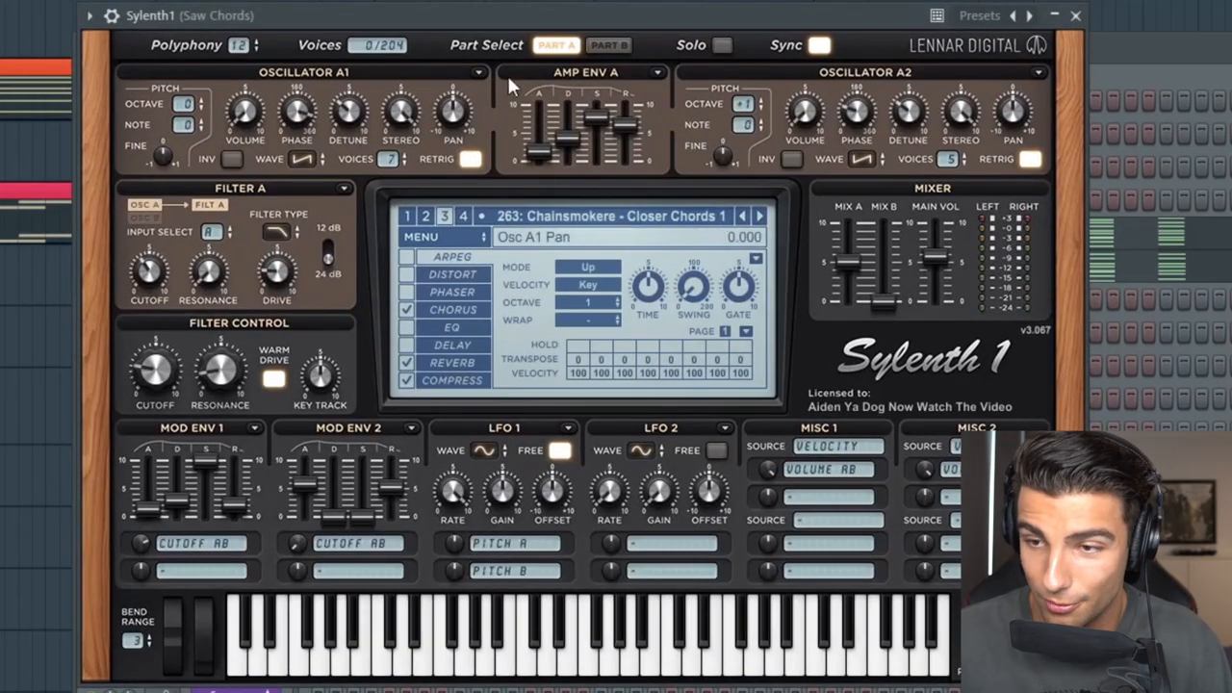
pyautogui.click(389, 158)
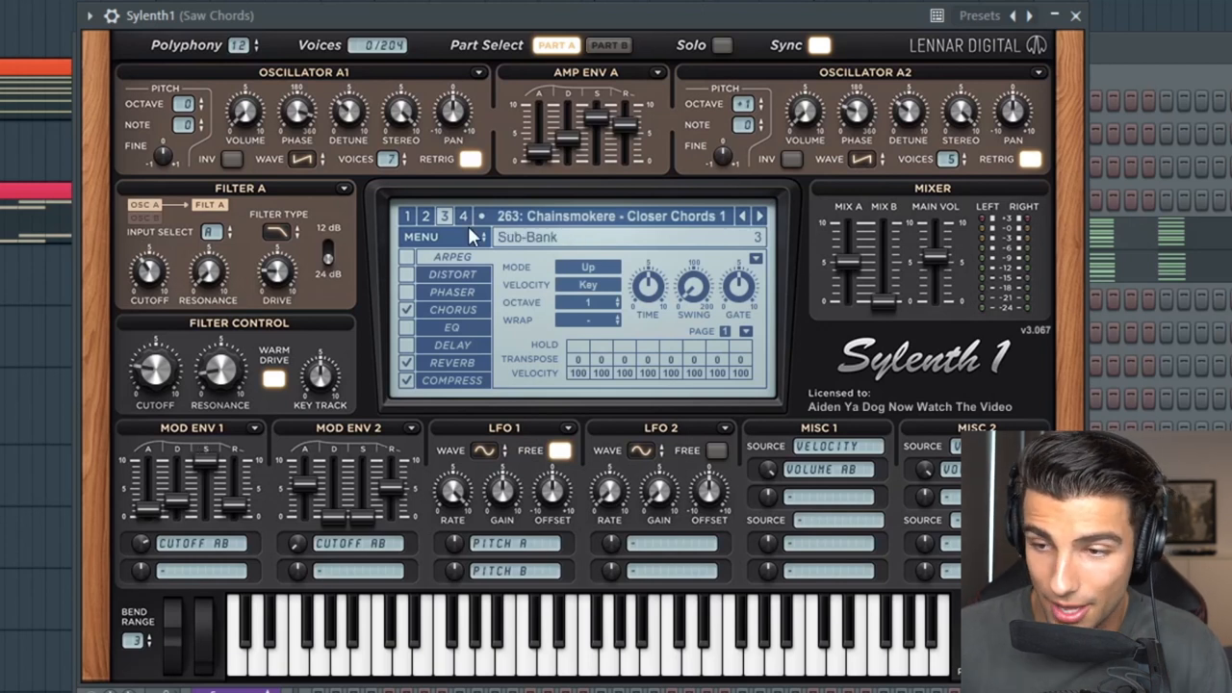
pyautogui.click(452, 309)
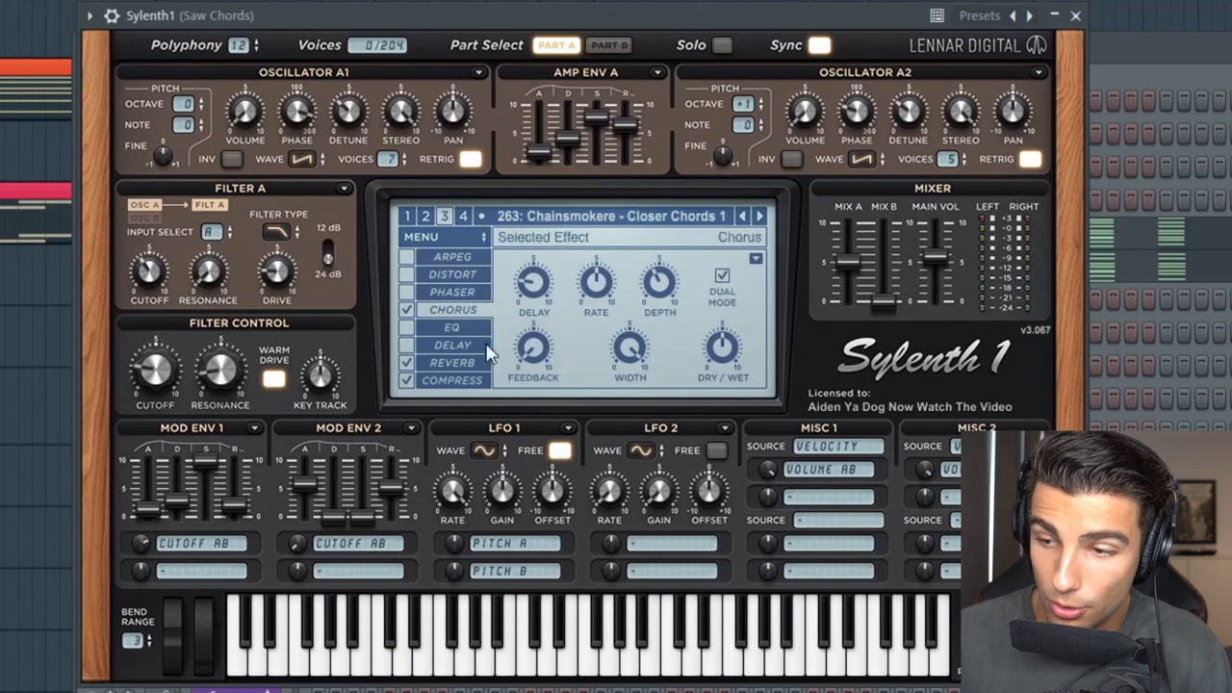
pyautogui.click(453, 380)
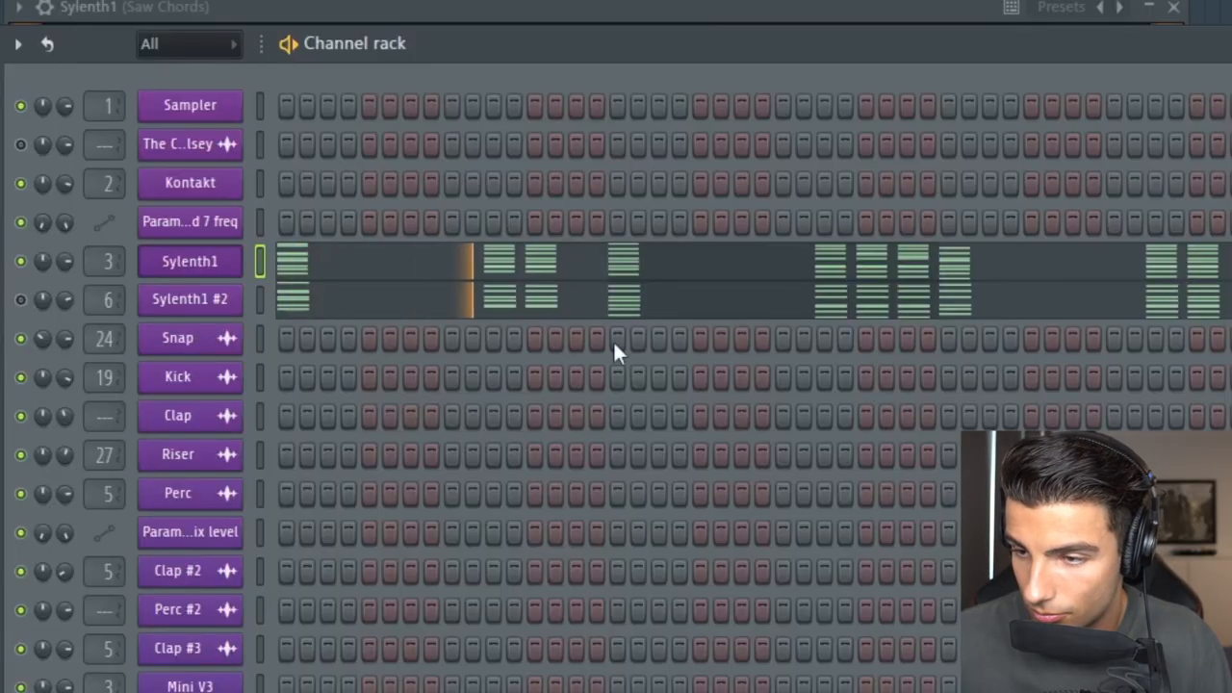
# Step: View the Saw Chords mixer insert's effect slots, then close the Mixer
pyautogui.doubleClick(177, 300)
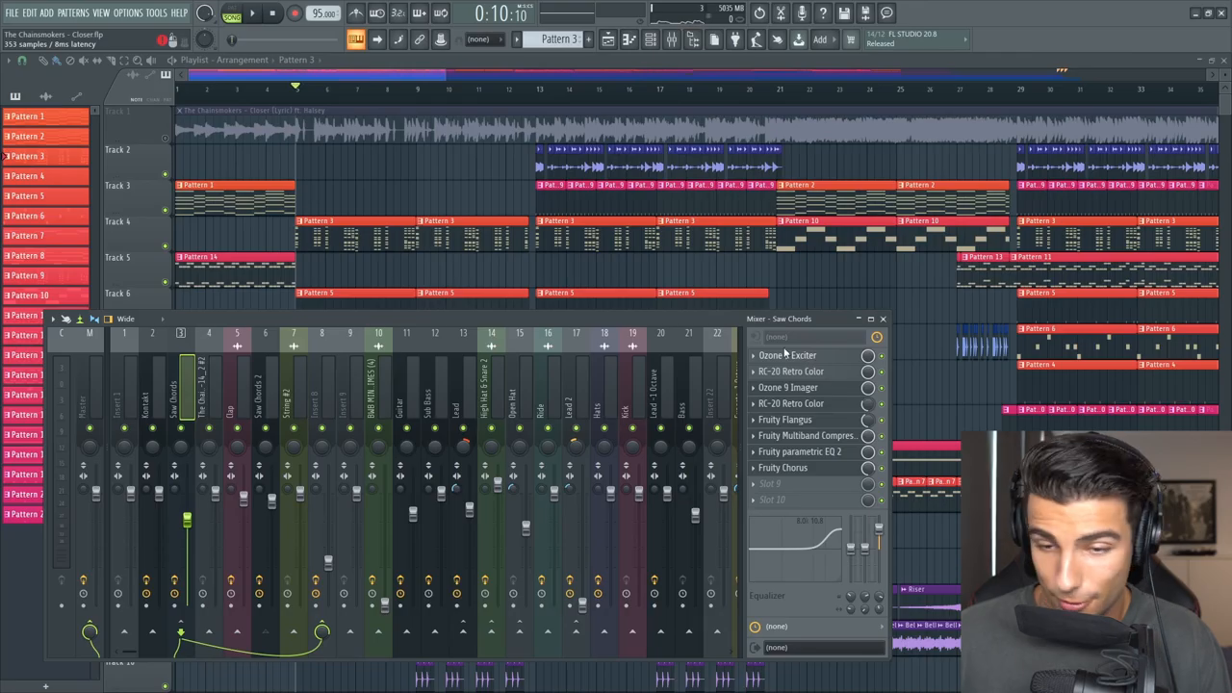
pyautogui.click(788, 356)
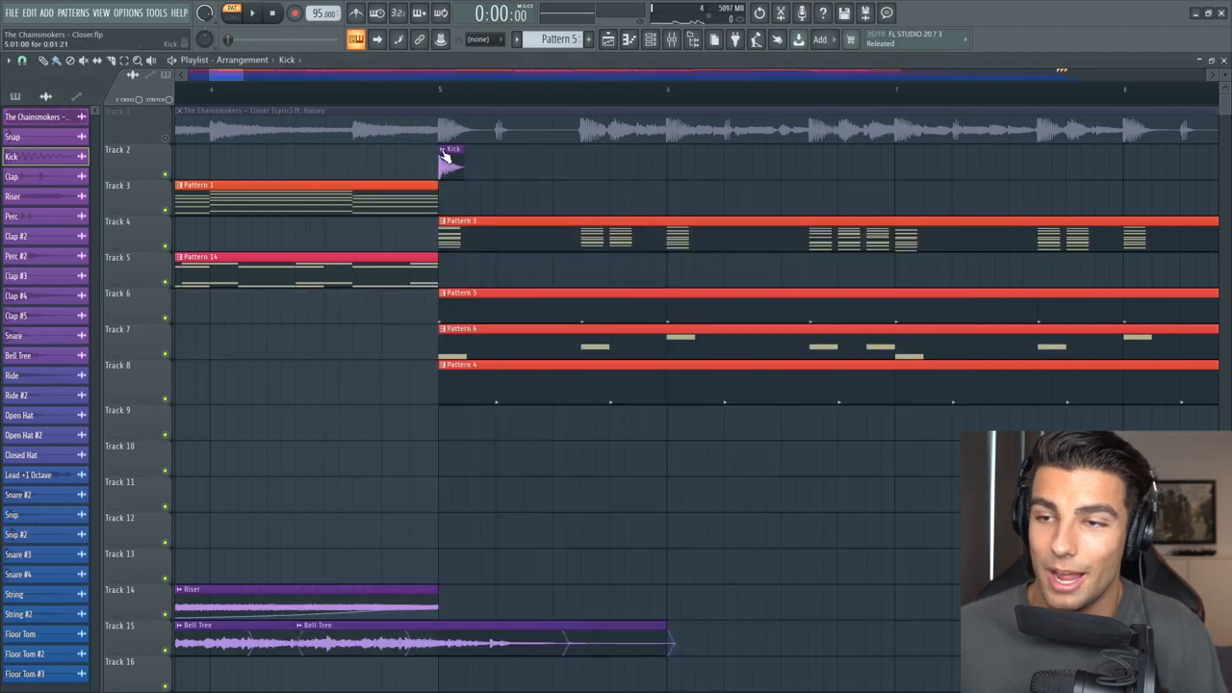
# Step: Open Options > Audio settings to view the sound driver and buffer length
pyautogui.click(131, 13)
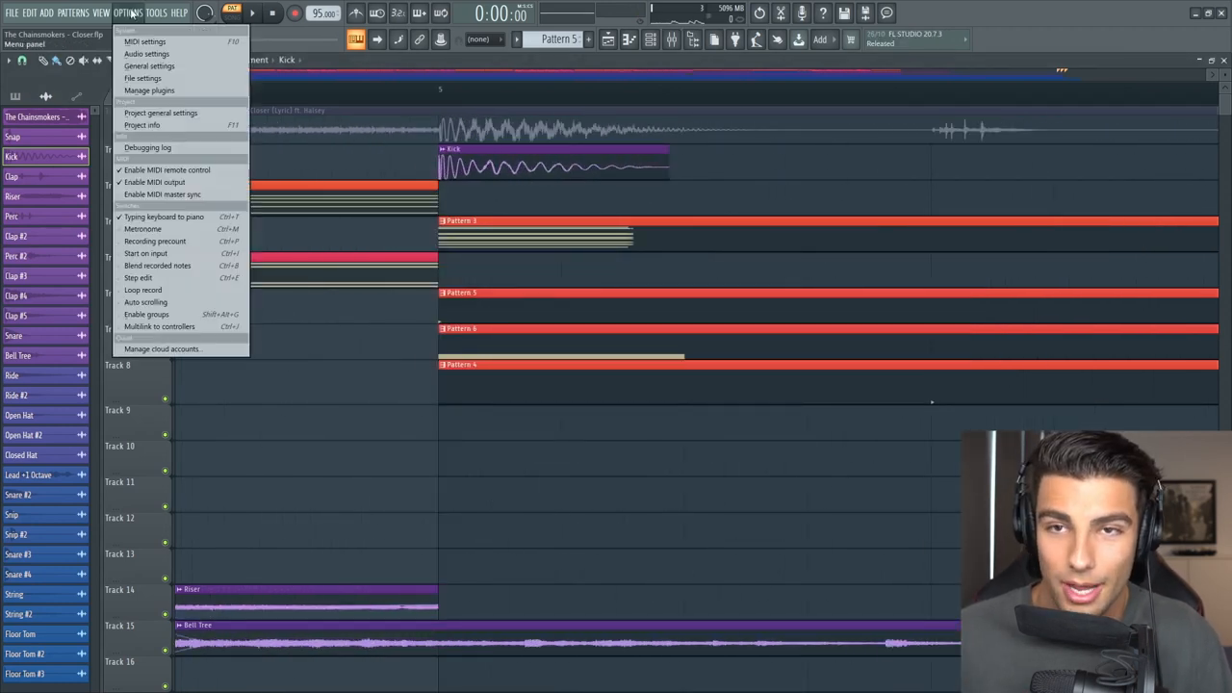
pyautogui.click(147, 53)
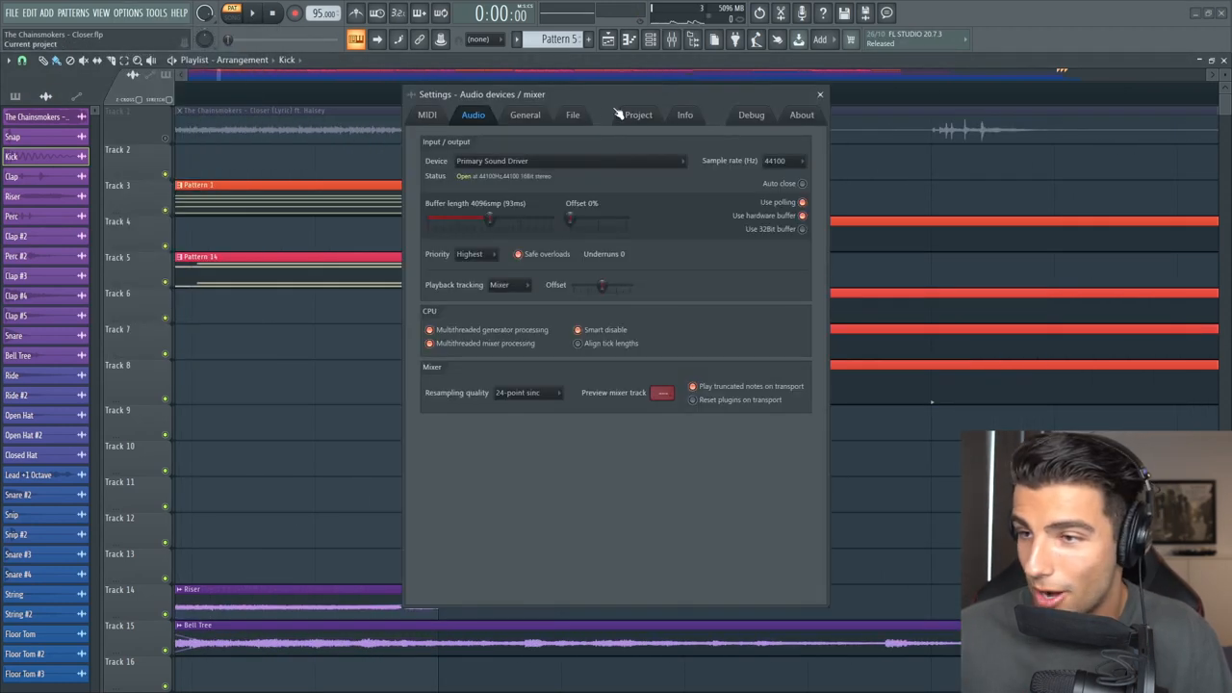
pyautogui.click(639, 115)
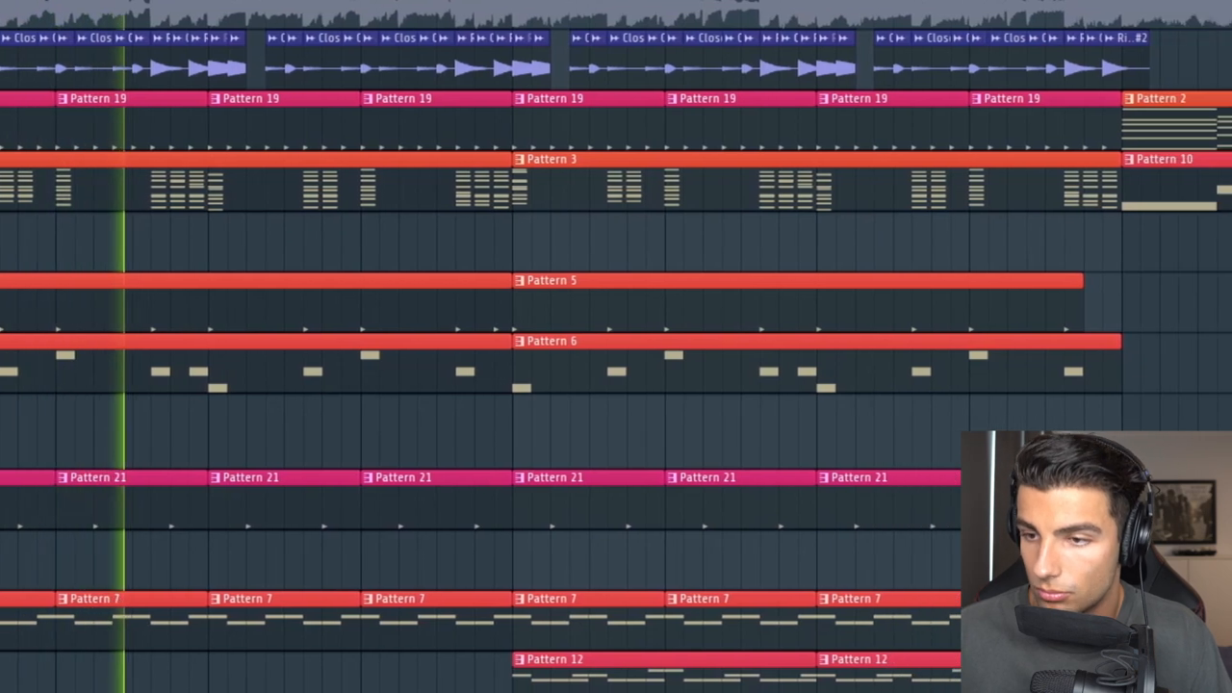
# Step: Scroll right across the view while shaping the Sub Bass low-cut EQ
pyautogui.hscroll(3)
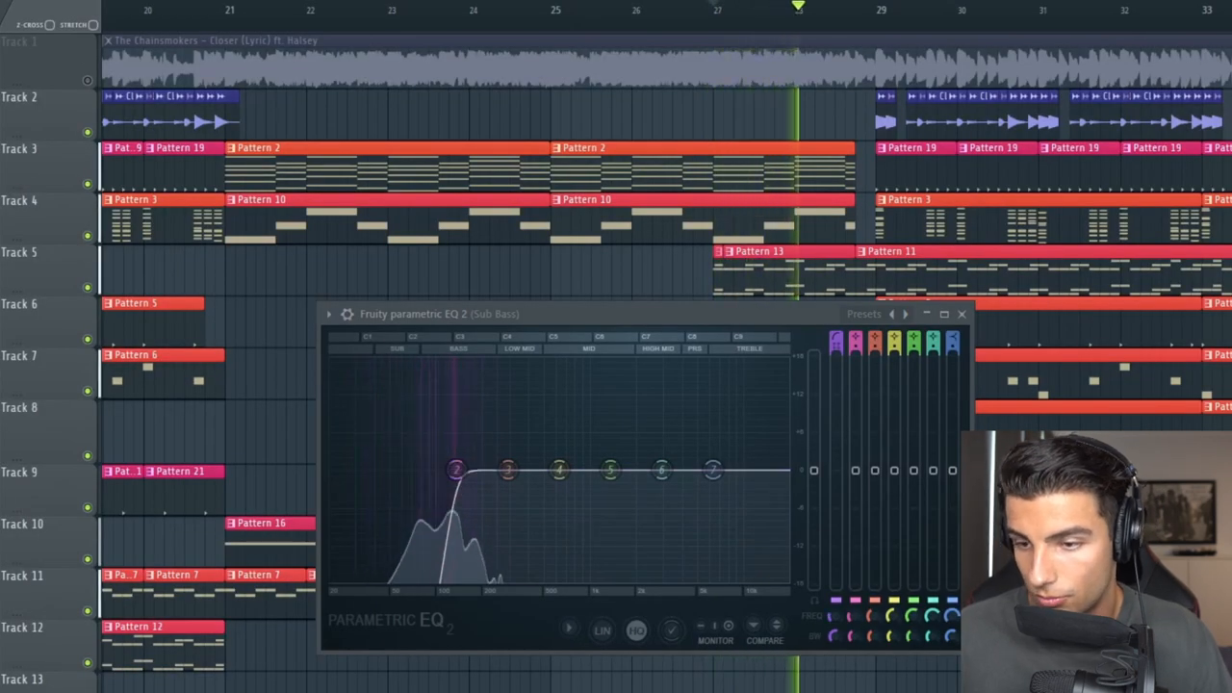
# Step: Close the Sub Bass Fruity Parametric EQ 2 window
pyautogui.click(960, 314)
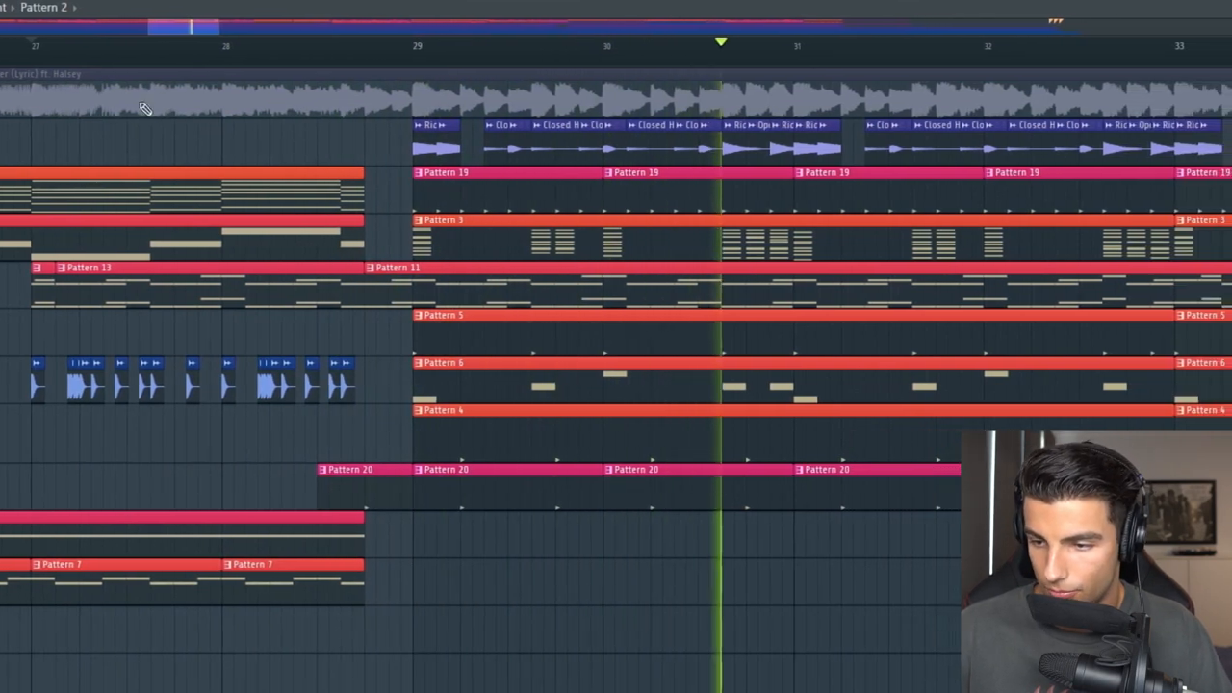
pyautogui.scroll(-3)
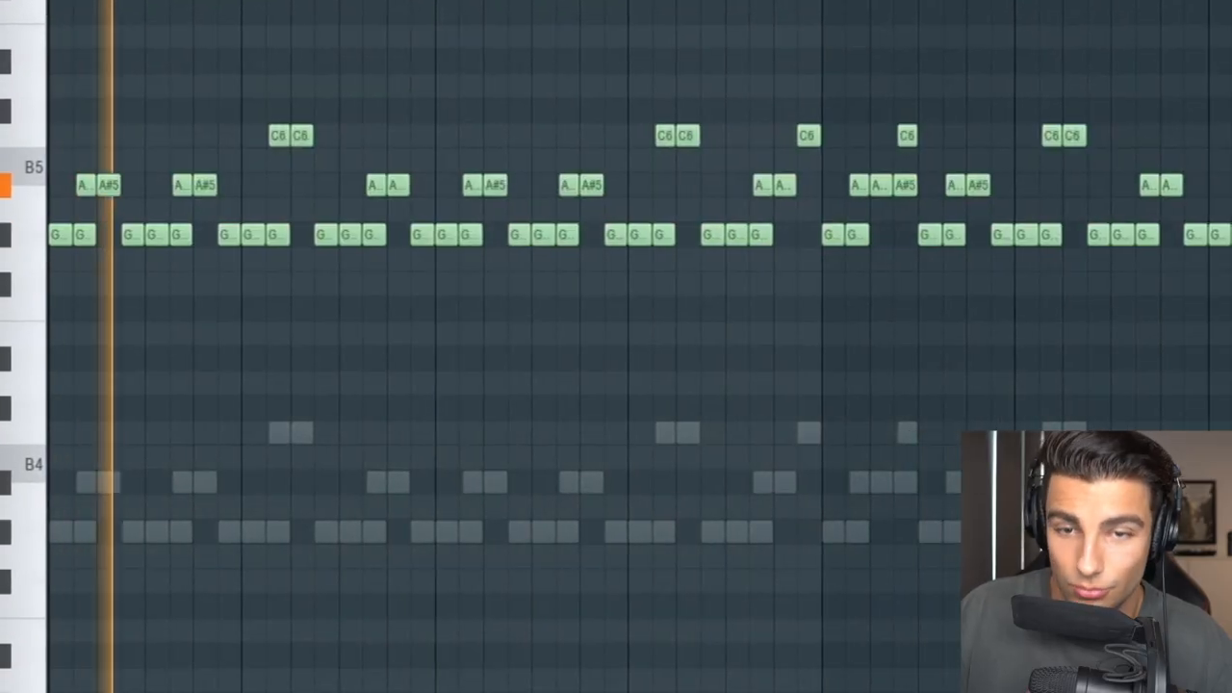
# Step: Scroll right through the repeating G, A#5 and C6 lead melody notes
pyautogui.hscroll(3)
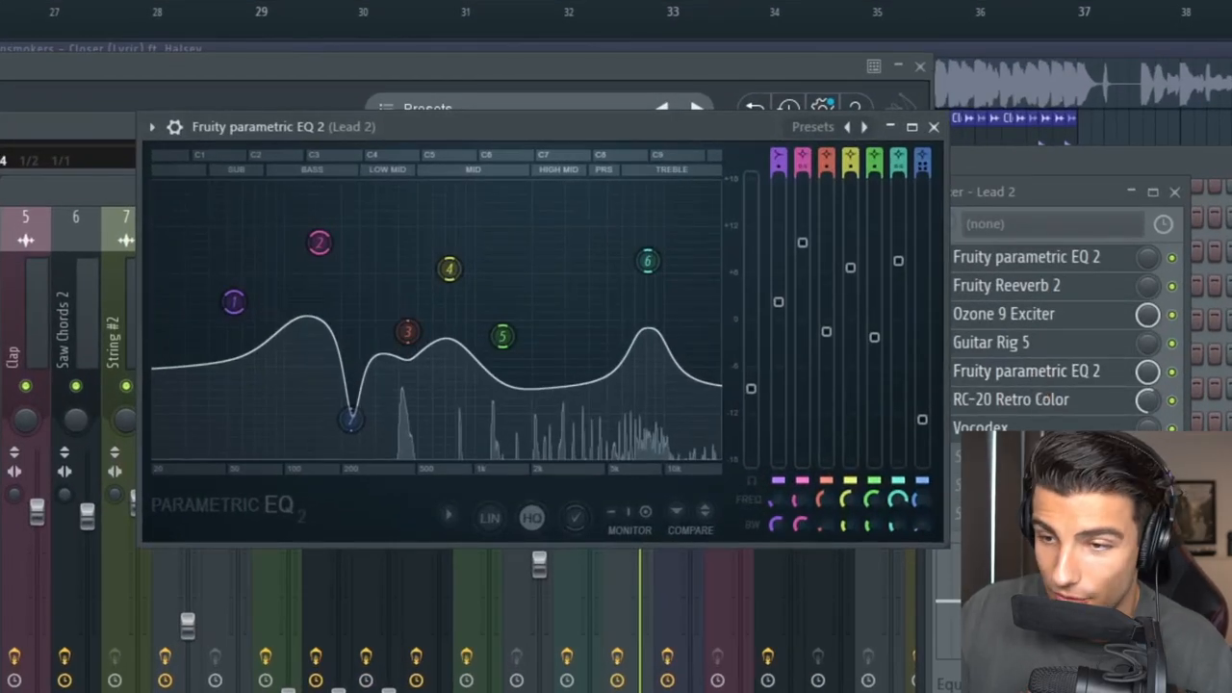
# Step: Adjust the Lead 2 Fruity Parametric EQ 2 curve
pyautogui.click(933, 126)
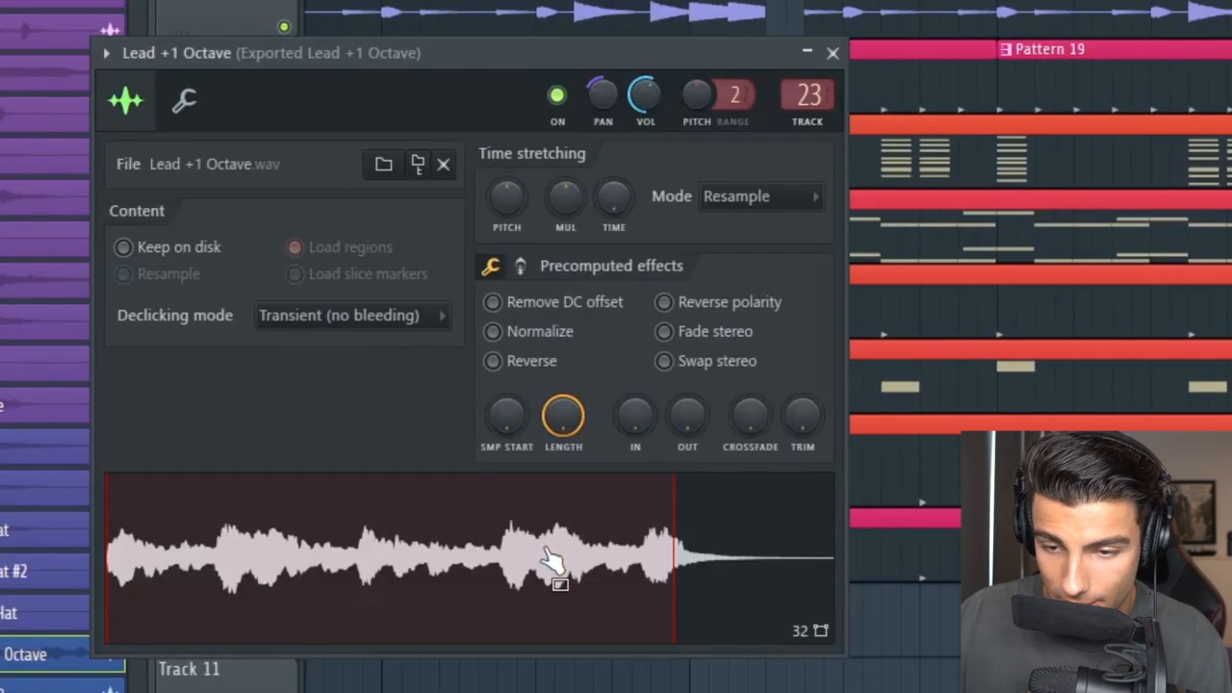
pyautogui.moveTo(796, 293)
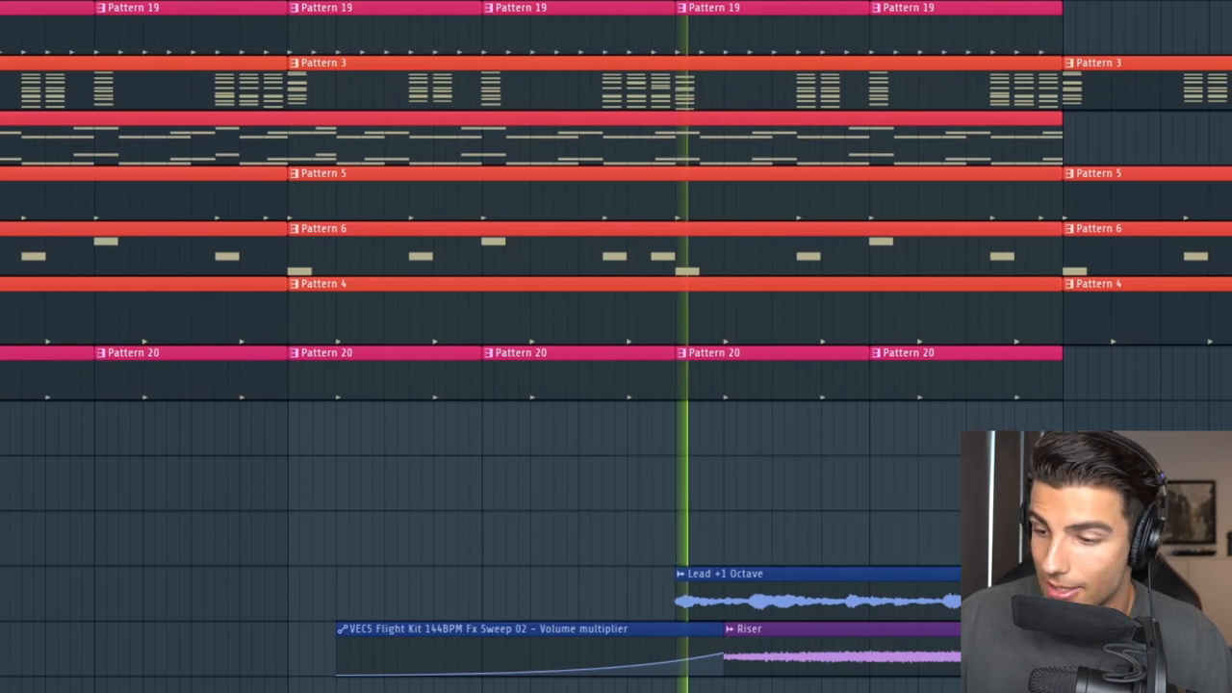
# Step: Scroll the playlist left to reach the Lead +1 Octave clip near bar 35
pyautogui.hscroll(-3)
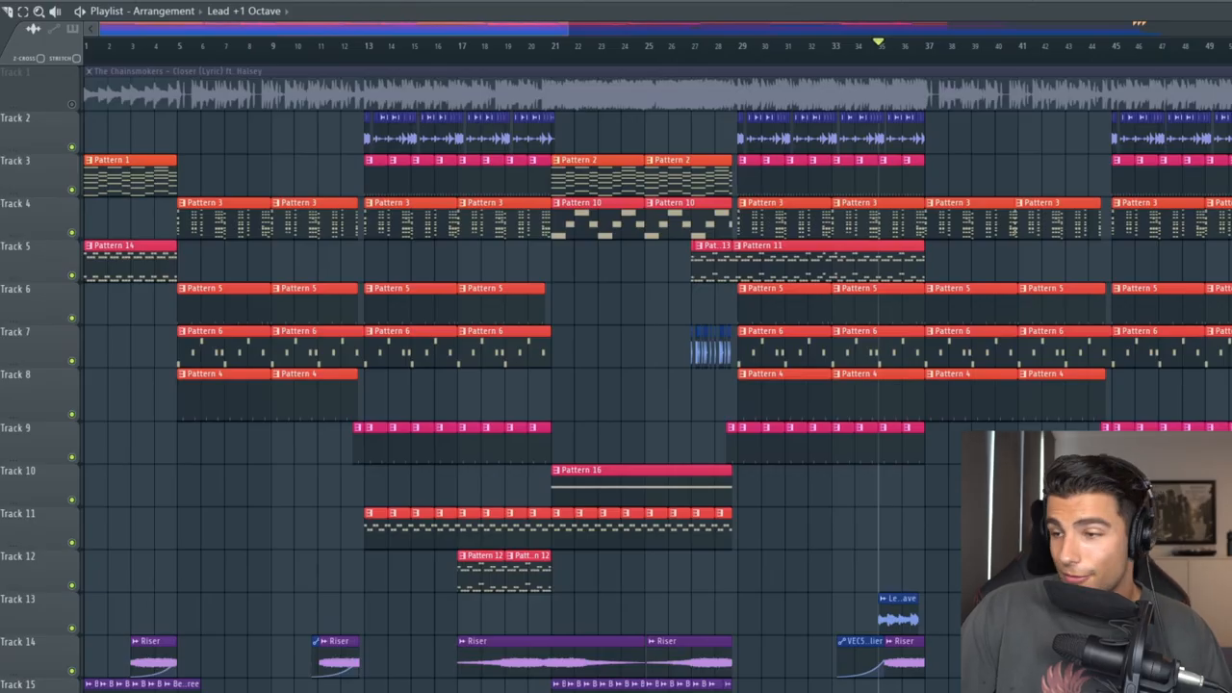
# Step: Scroll the playlist down and pick Pattern 15 to paint onto Track 13
pyautogui.scroll(-3)
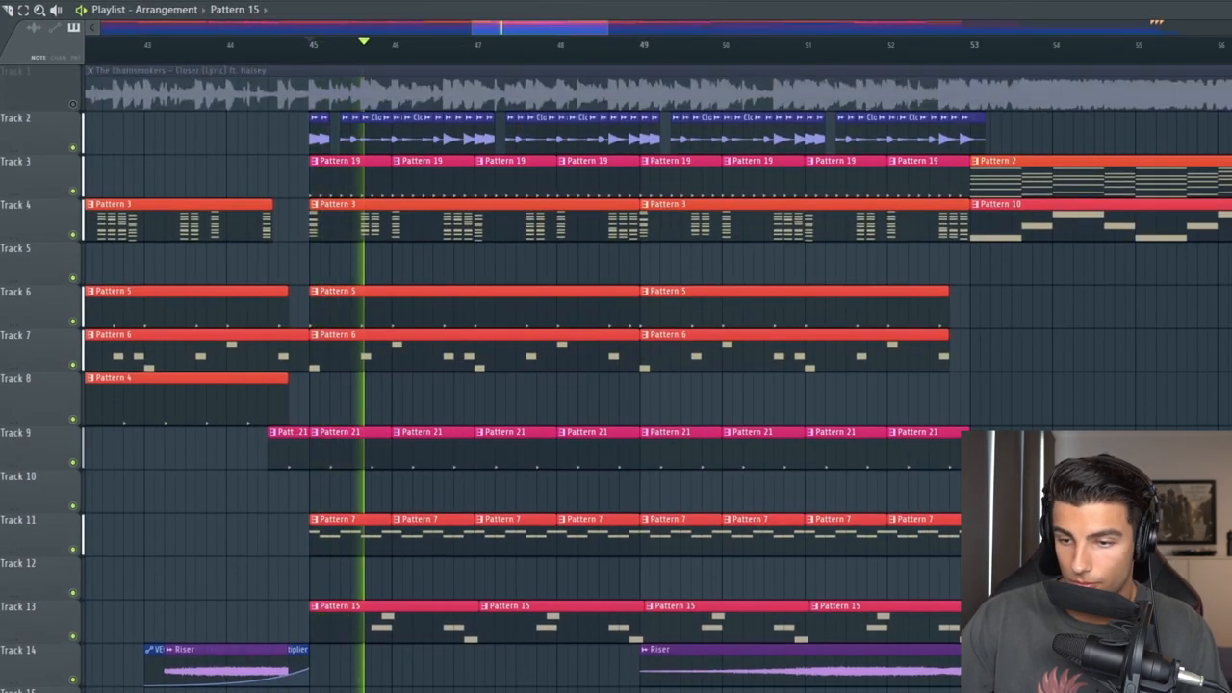
pyautogui.click(429, 42)
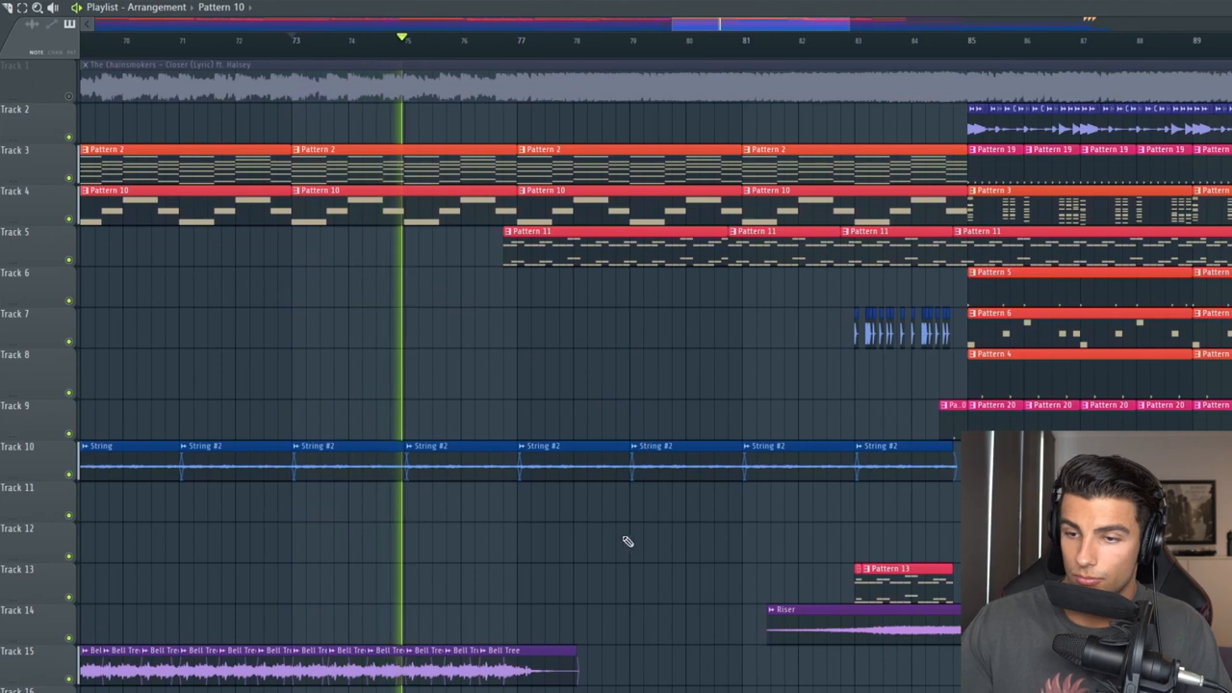
# Step: Scroll the playlist down to show Tracks 17–19 from bar 77
pyautogui.scroll(-3)
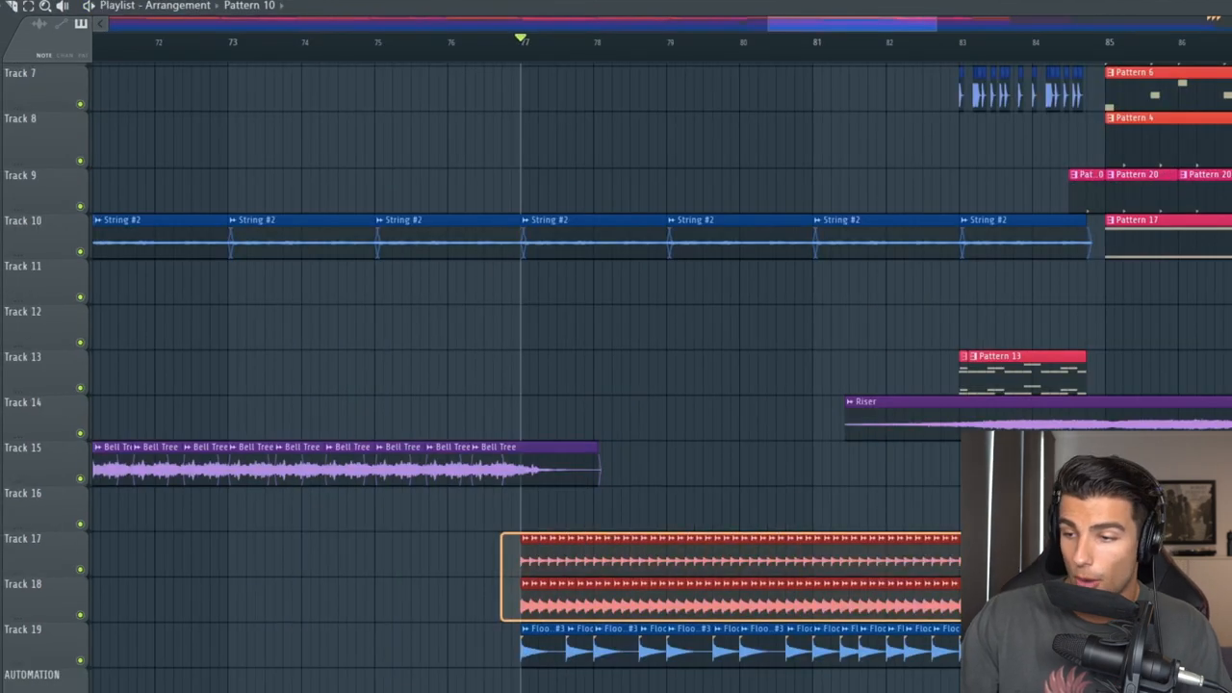